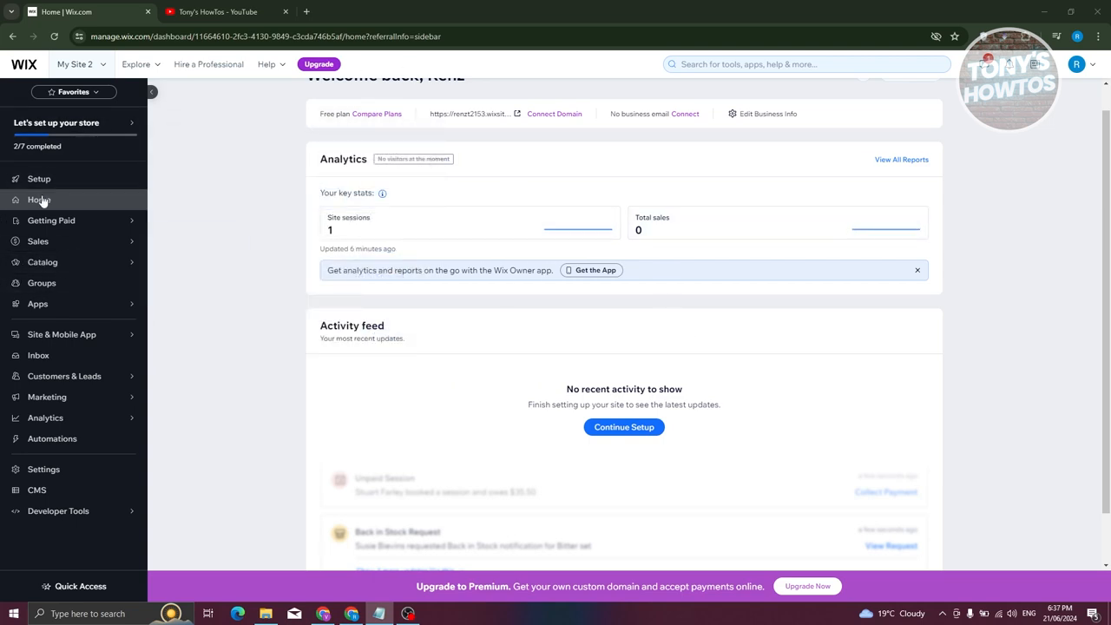
Launch the Wix Editor for My Site 2 from the dashboard's Edit Site button
scroll(up, 3)
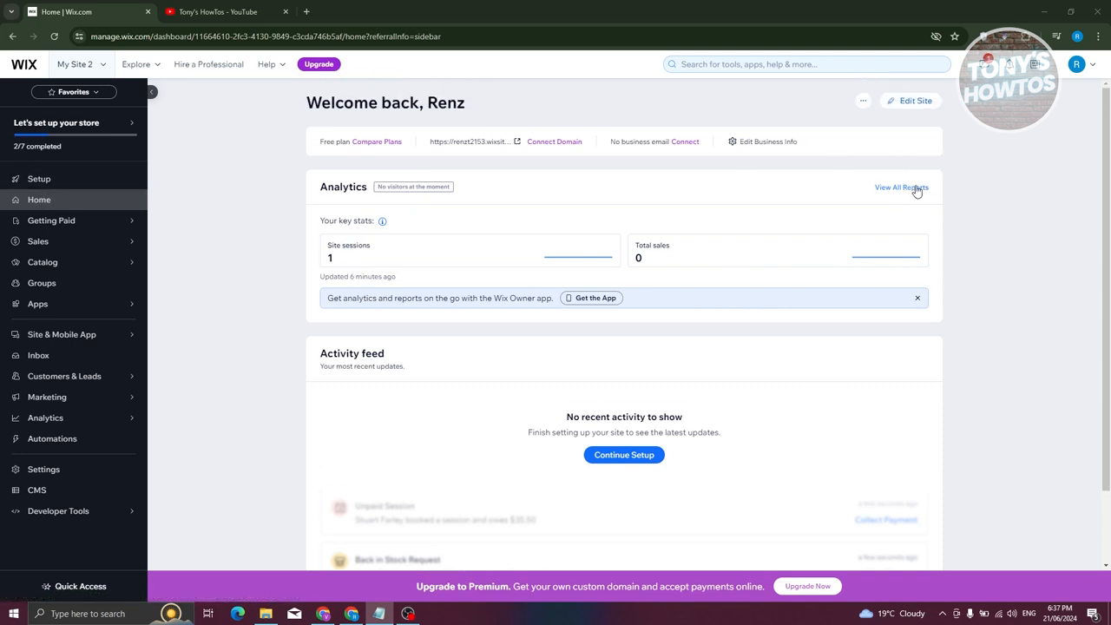
click(909, 101)
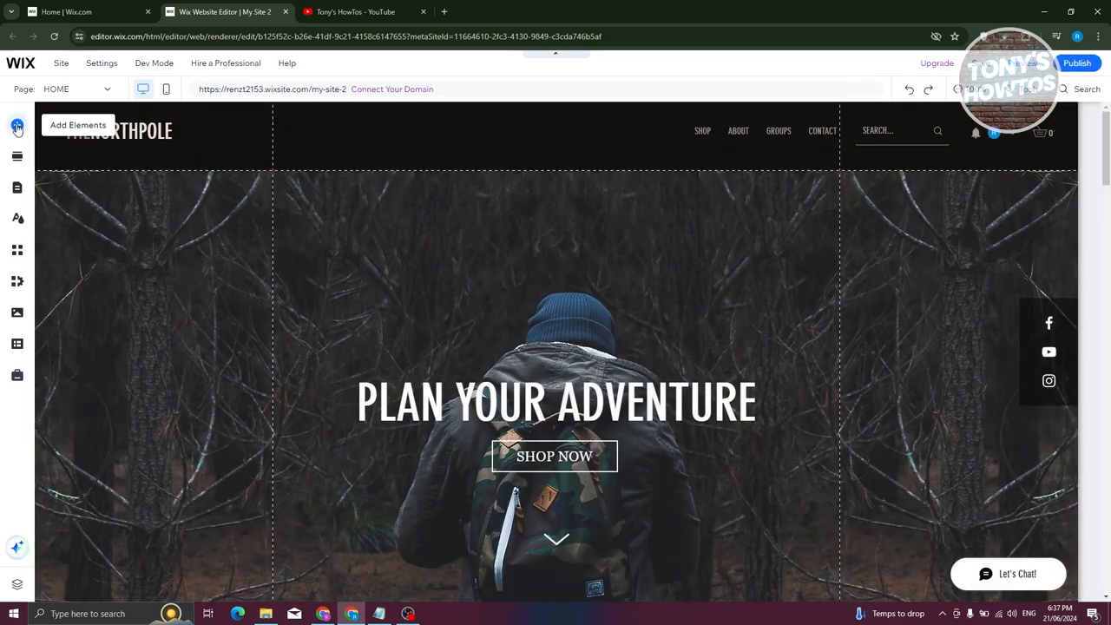
Add a YouTube single video player from Add Elements > Video & Music
click(17, 129)
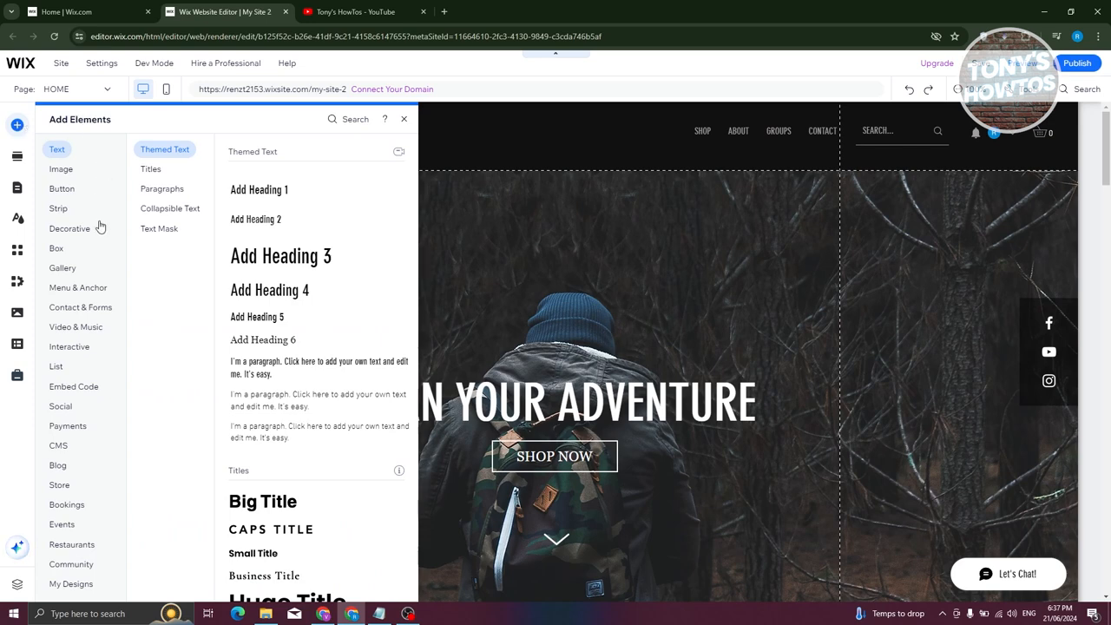
click(78, 287)
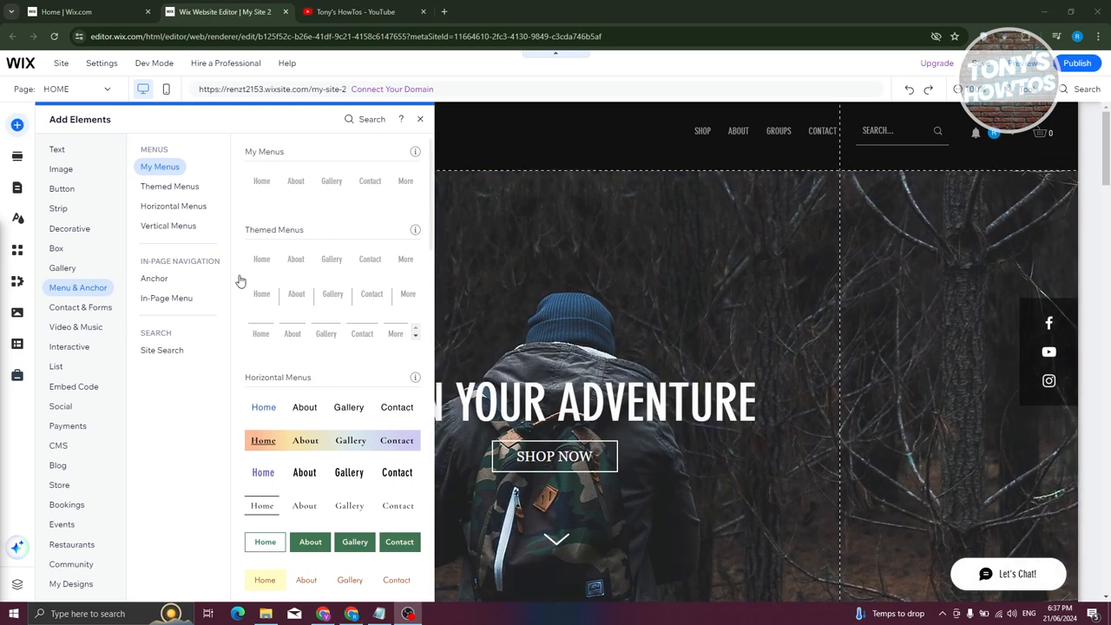
click(76, 326)
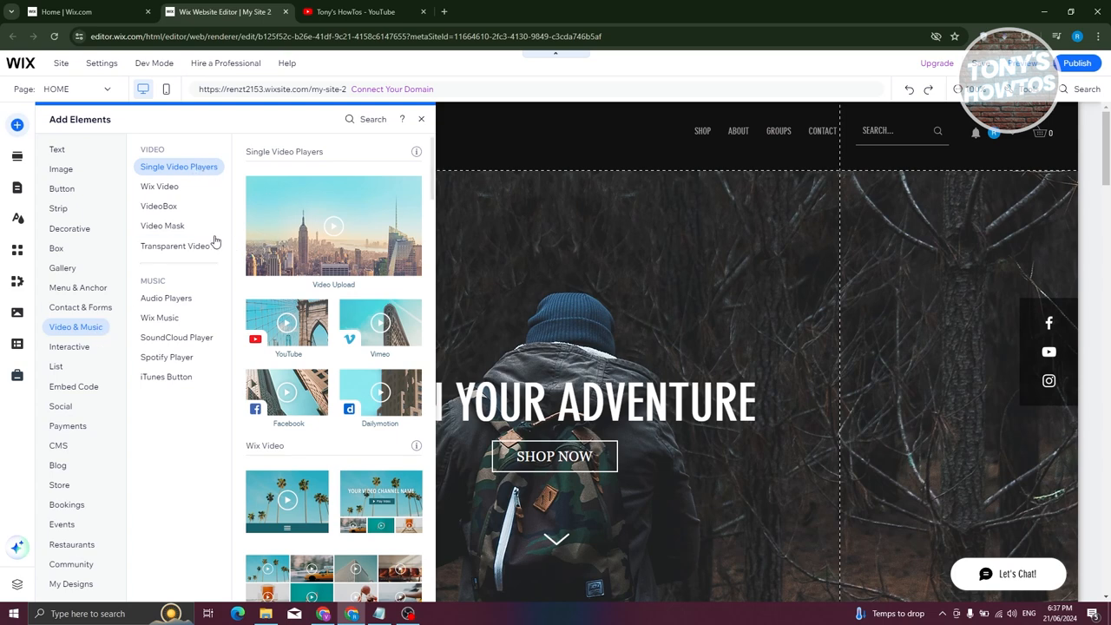
mouse_move(179, 185)
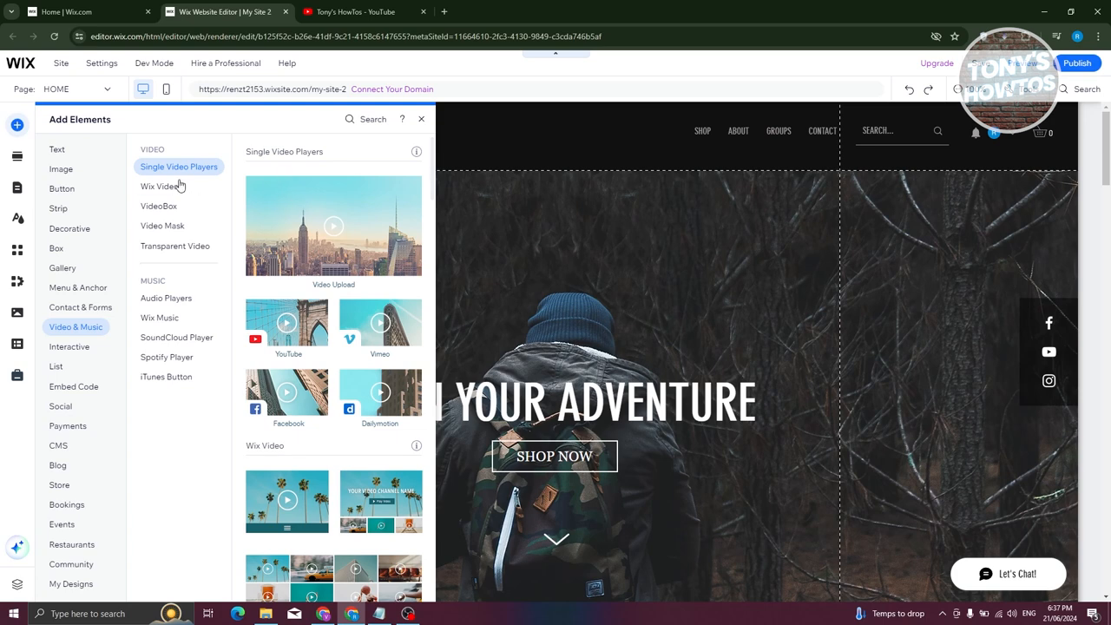
click(159, 206)
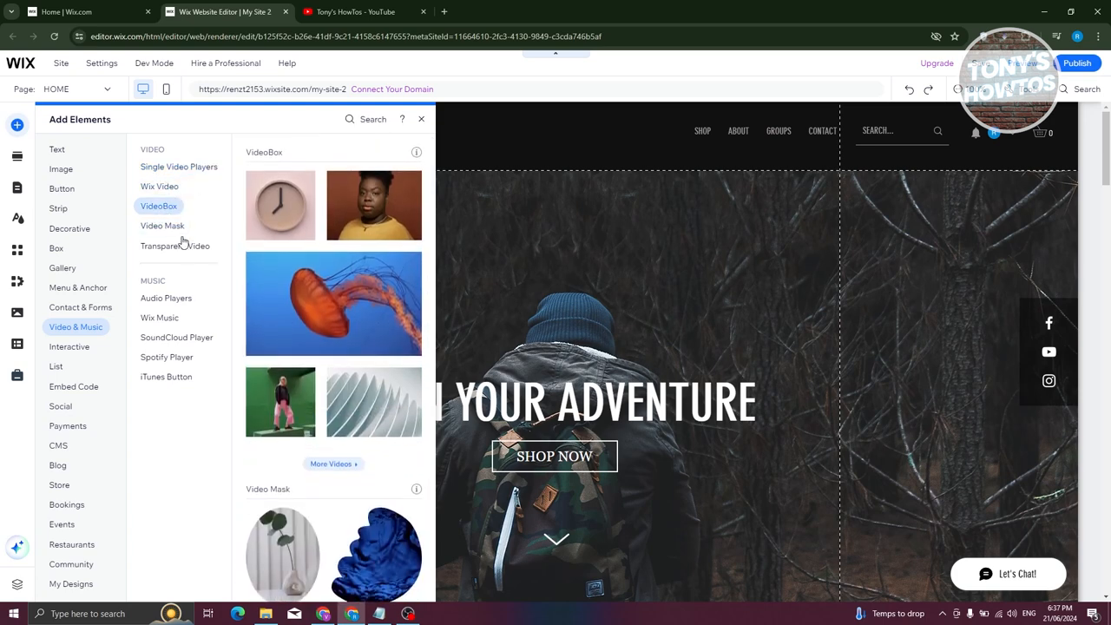
click(175, 245)
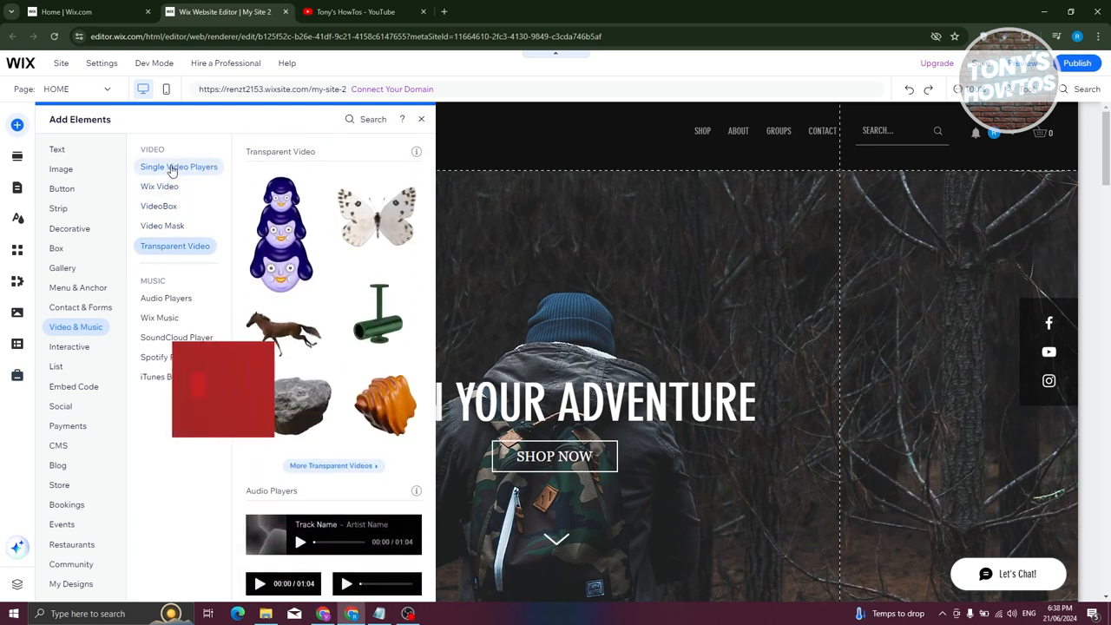
click(177, 167)
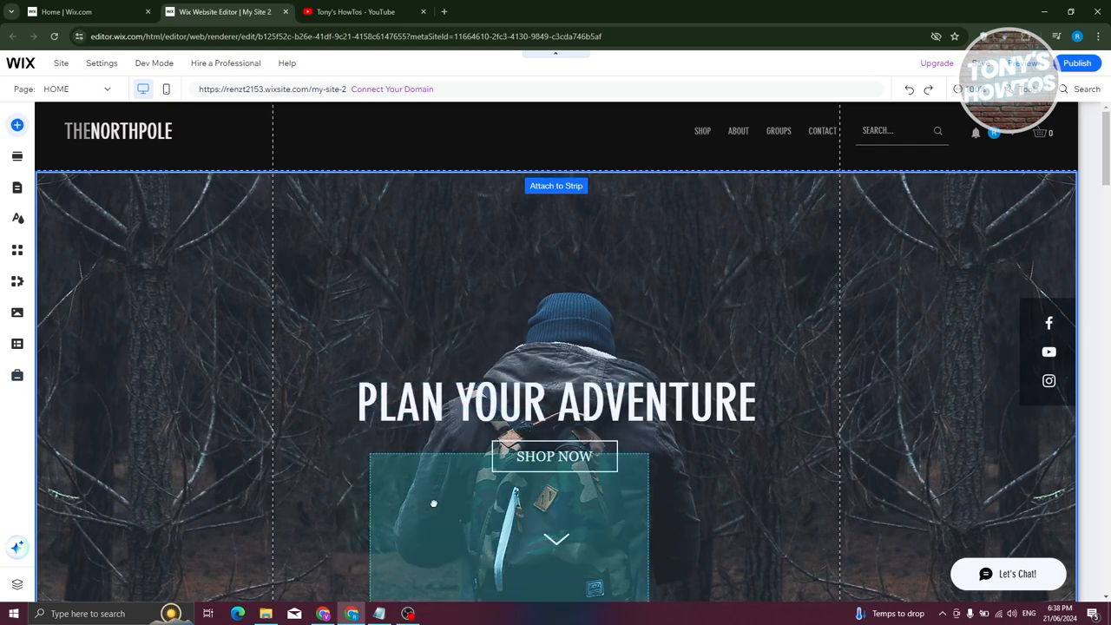
Place the enlarged YouTube player in its own section and open its settings
scroll(down, 3)
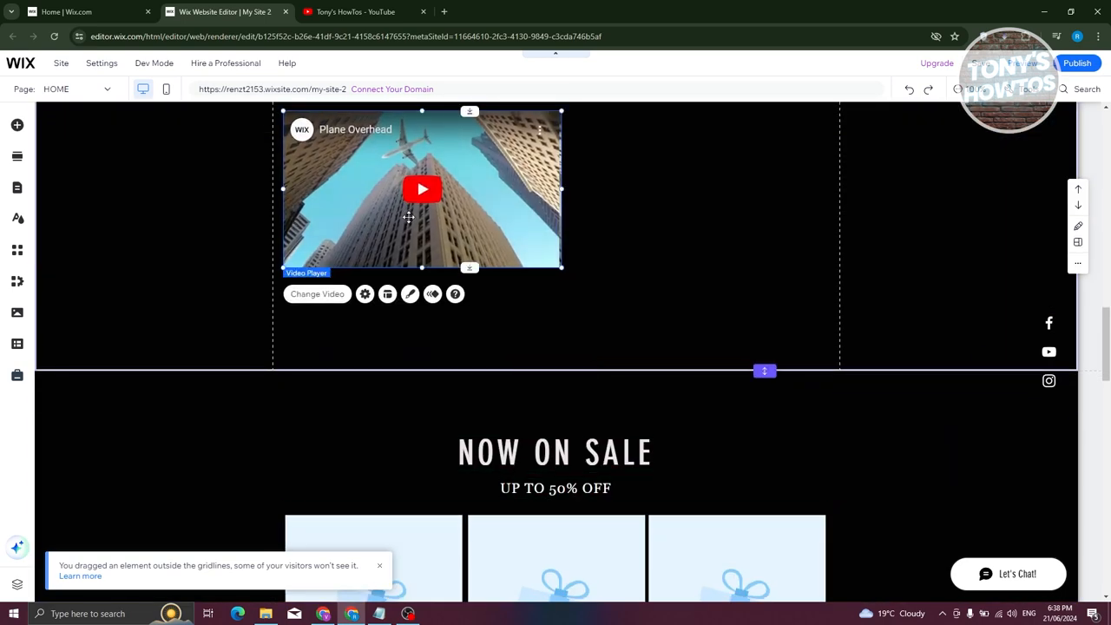
scroll(down, 3)
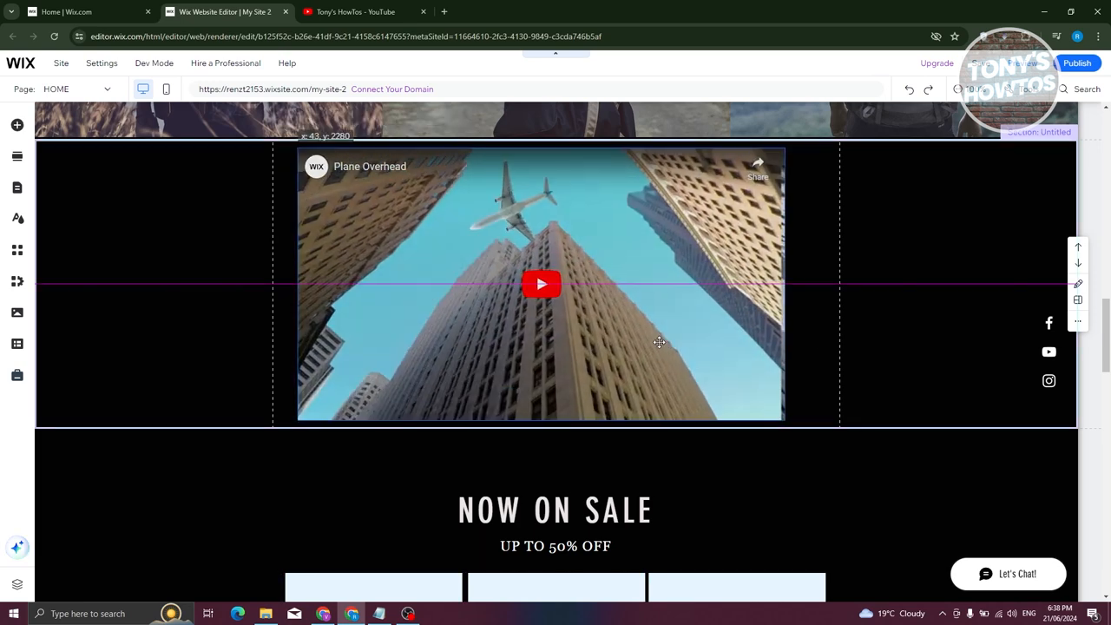
click(541, 283)
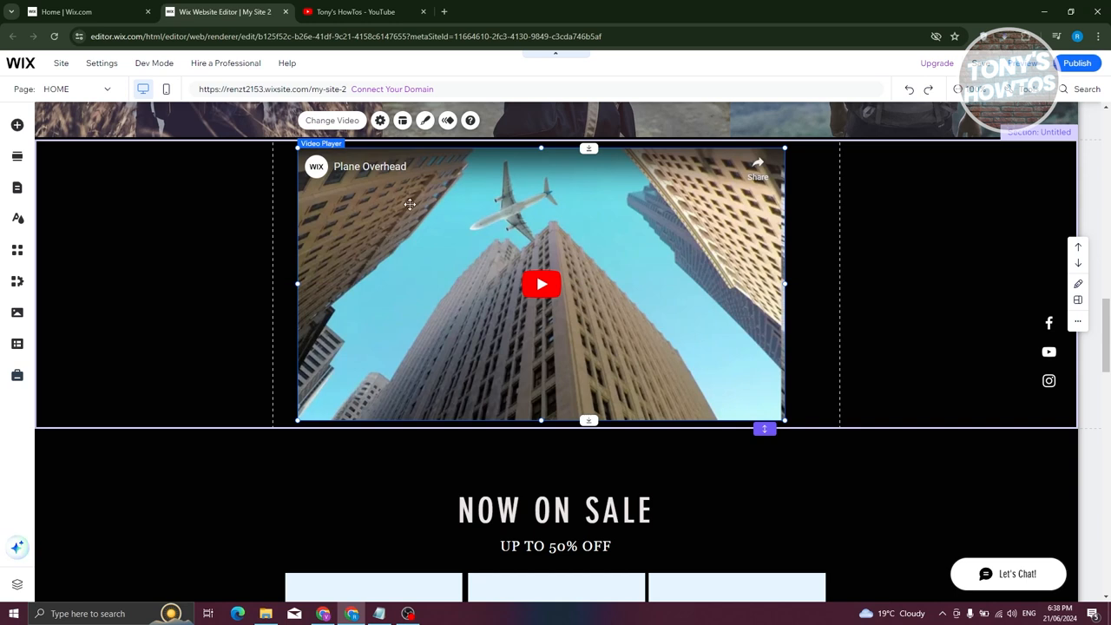
mouse_move(359, 182)
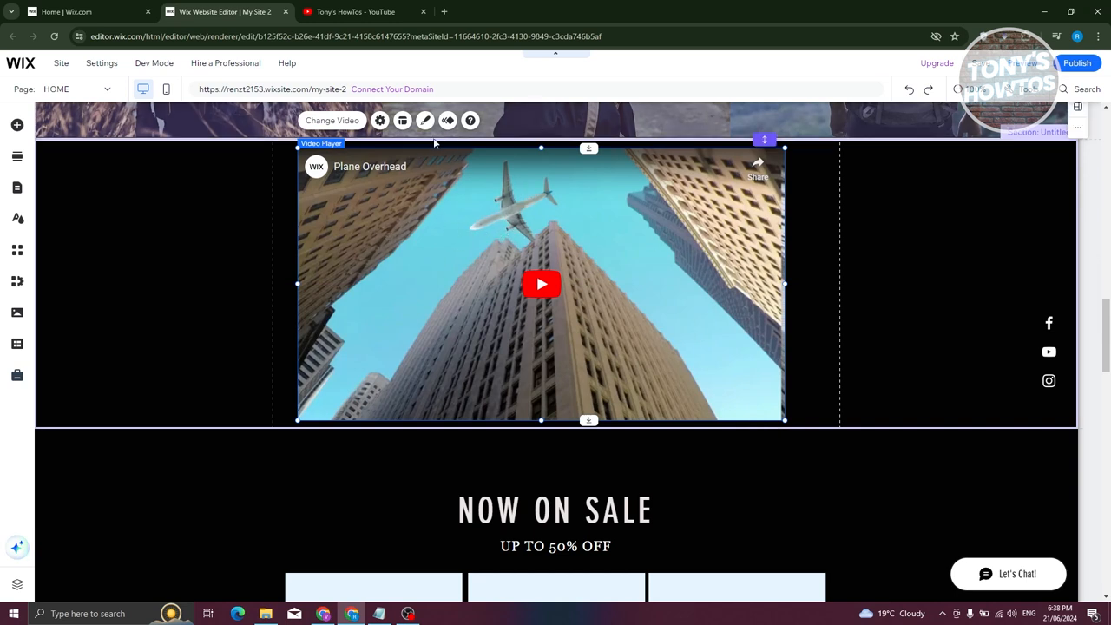
click(379, 120)
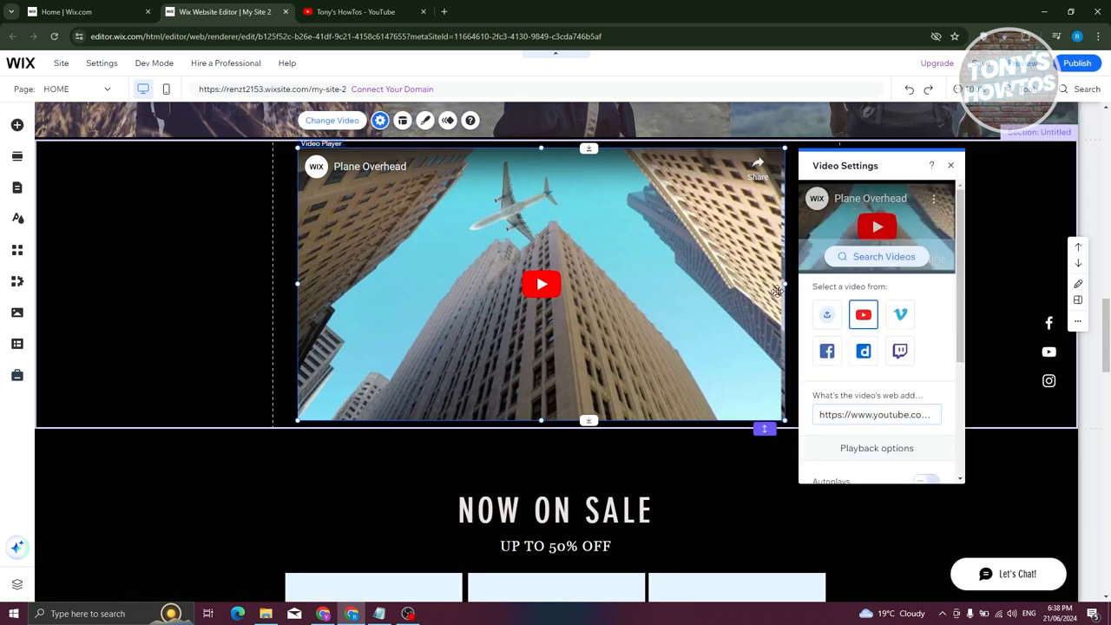
Focus the video's web address field, then switch to the YouTube tab
click(875, 413)
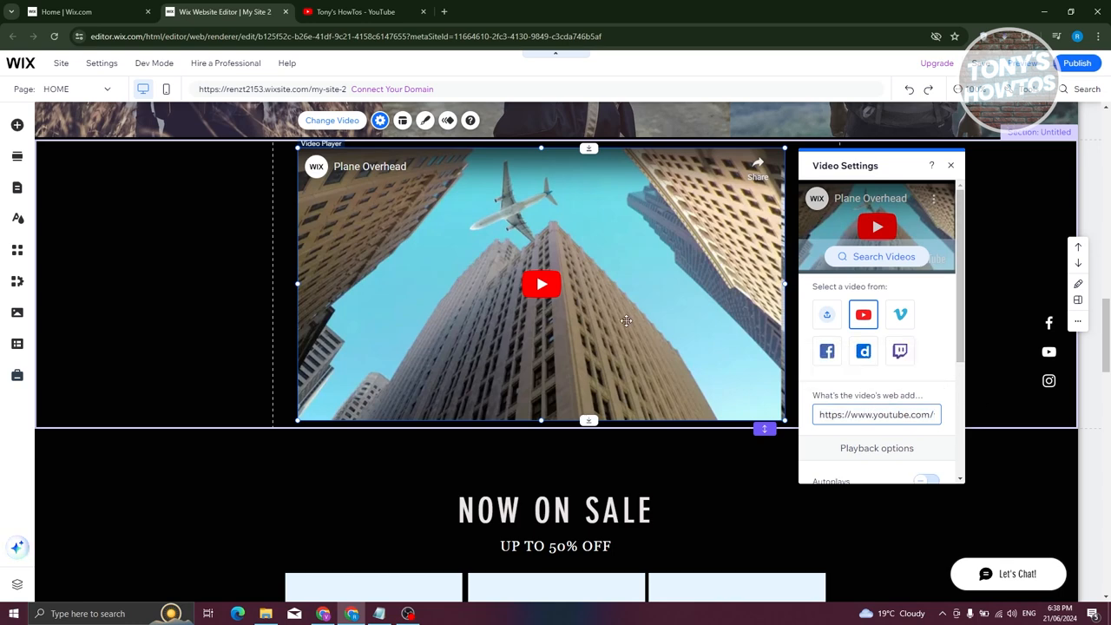
mouse_move(356, 11)
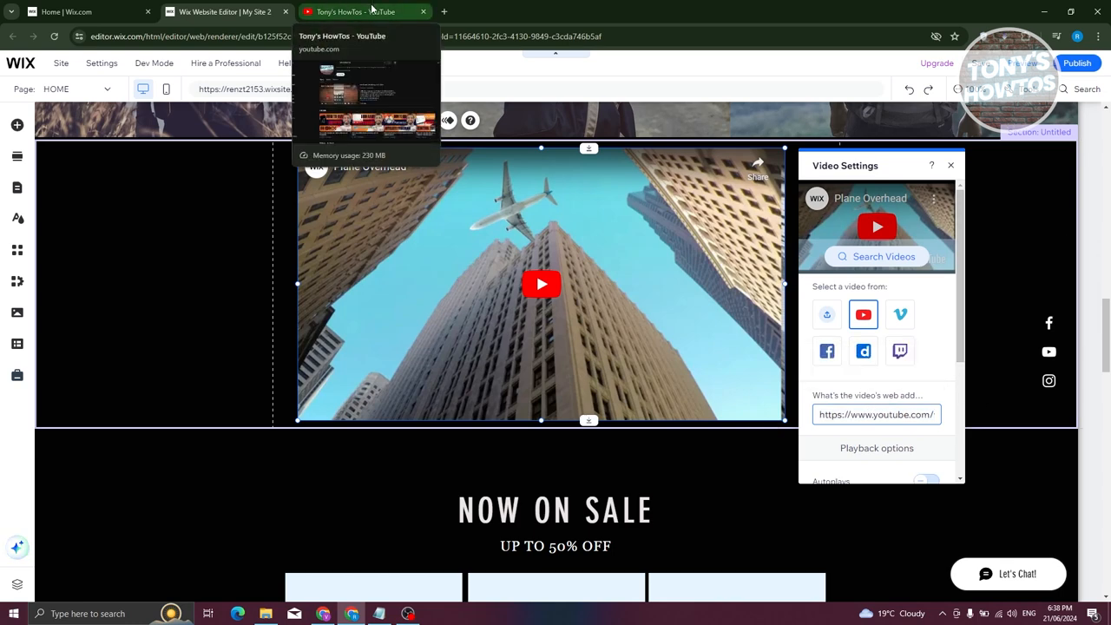
click(364, 12)
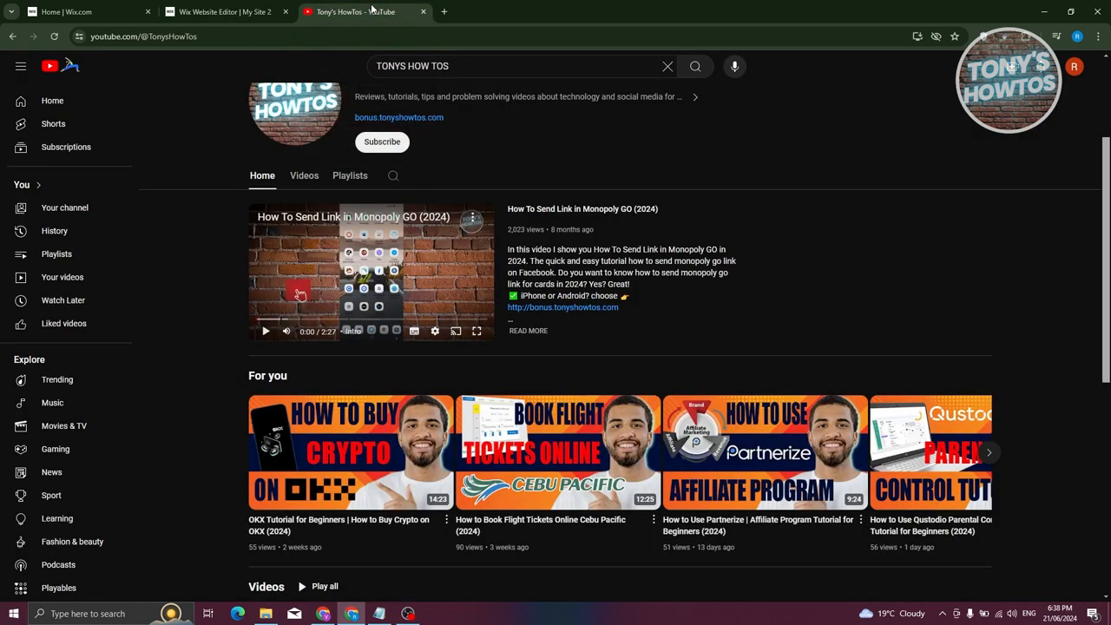
Copy the link of the featured 'How To Send Link in Monopoly GO (2024)' video
scroll(up, 3)
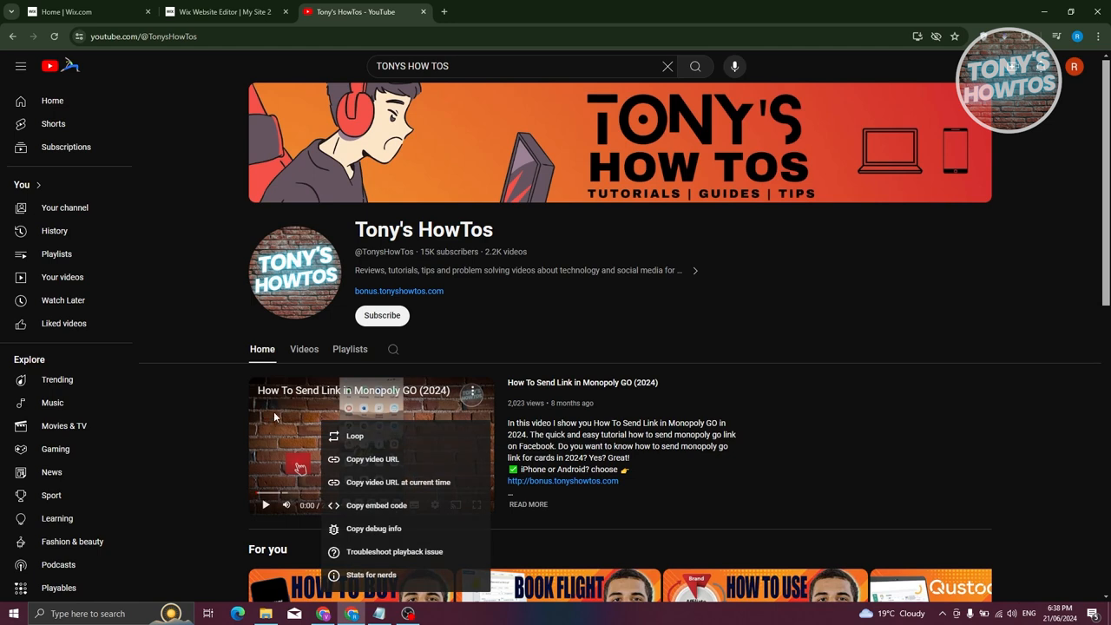
mouse_move(391, 458)
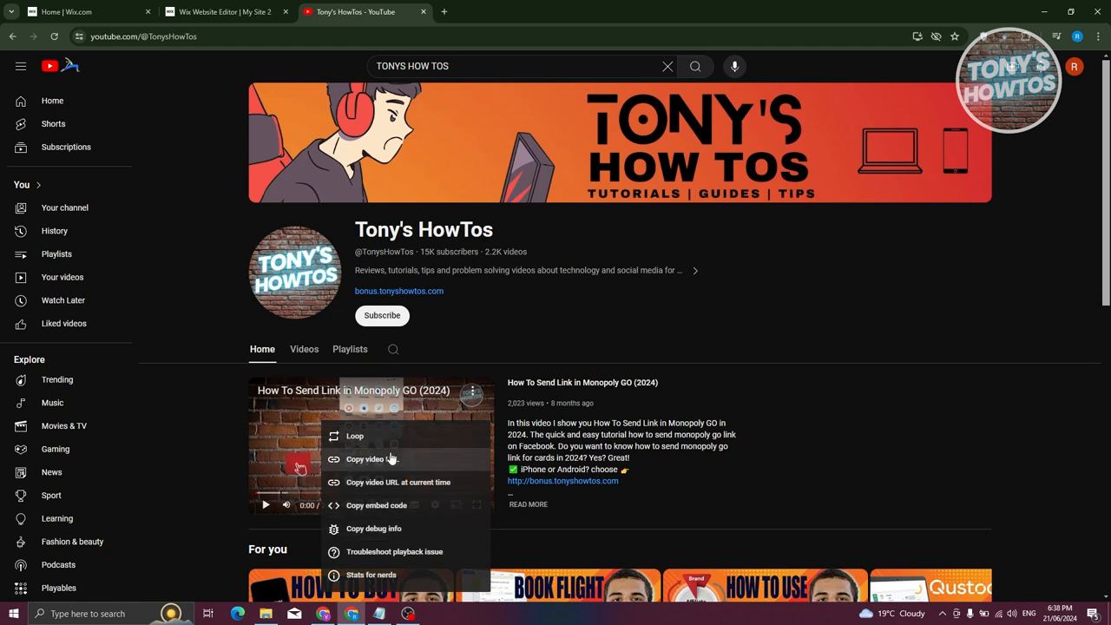
click(308, 70)
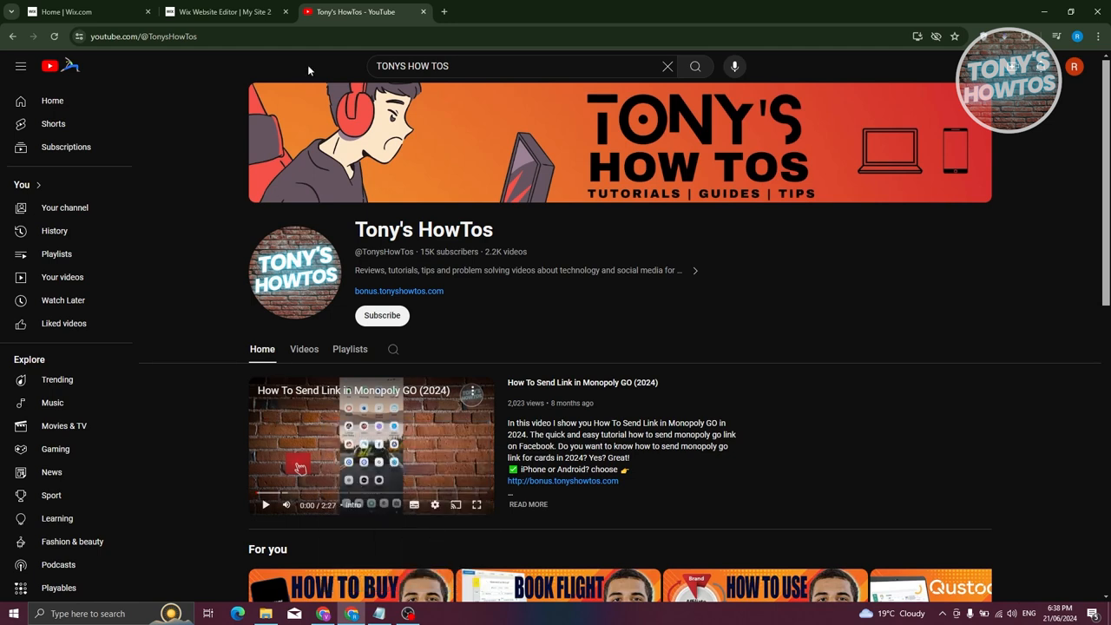
mouse_move(368, 445)
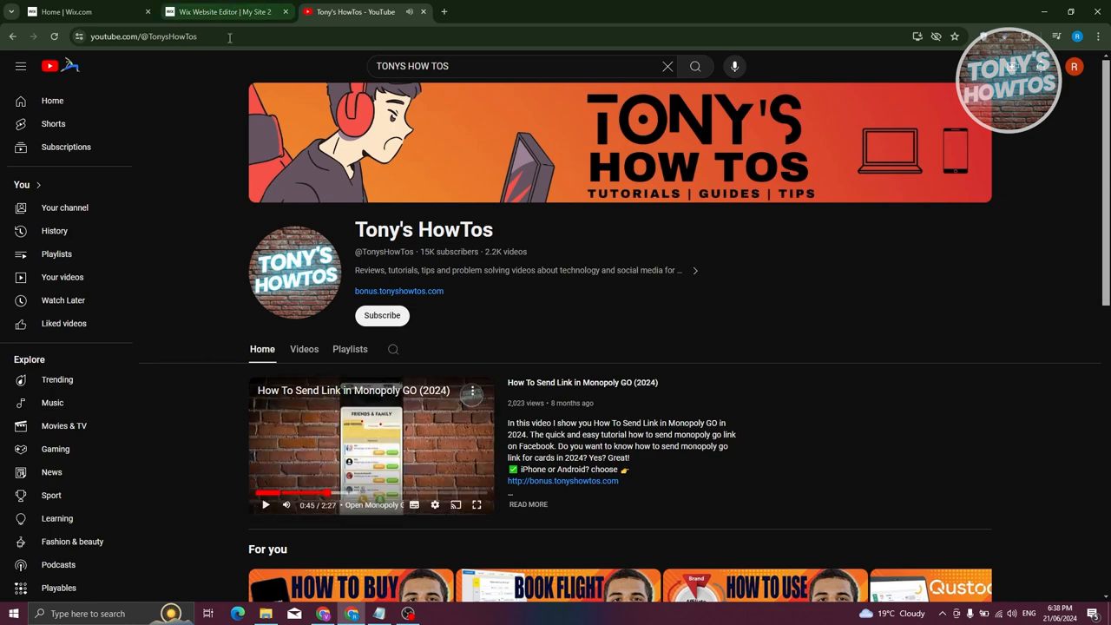
click(226, 11)
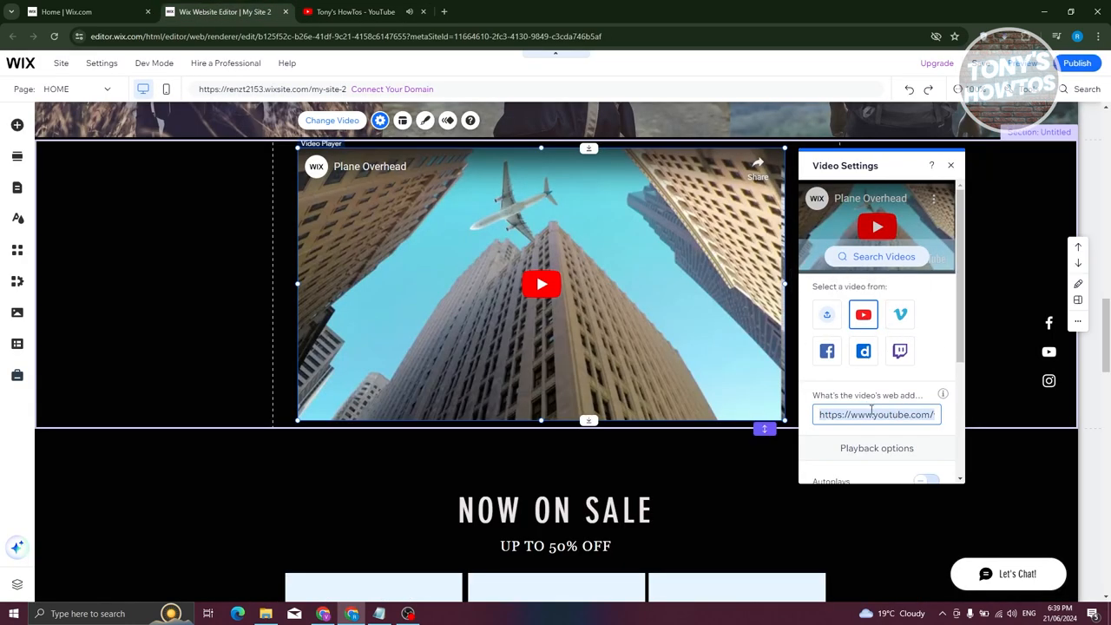
text(https://youtu.be/CHM8dYmIFfc)
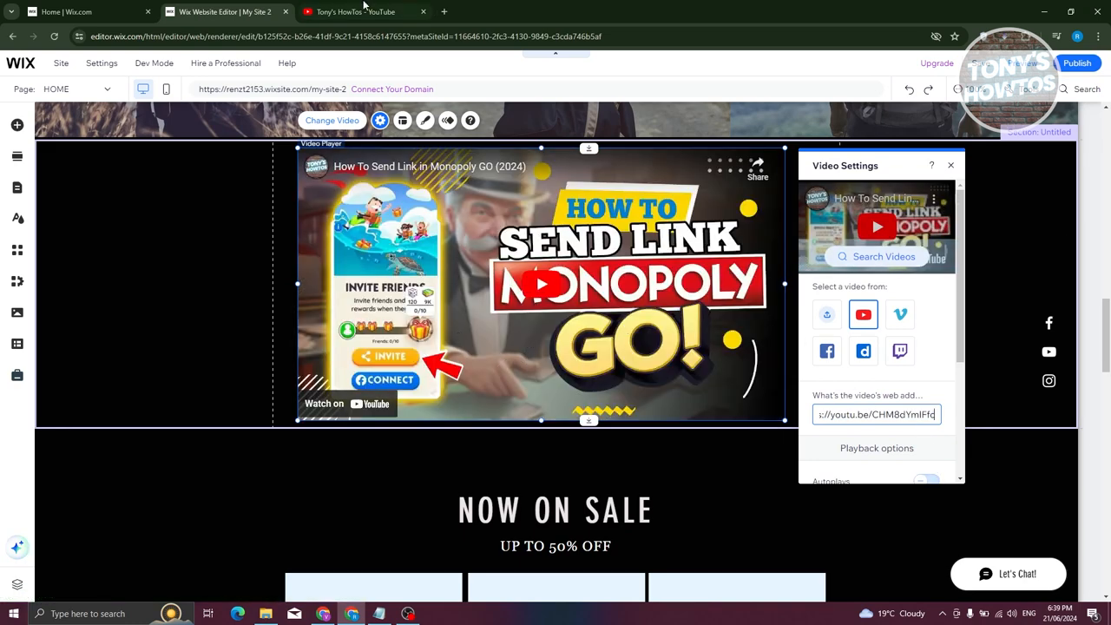
click(352, 11)
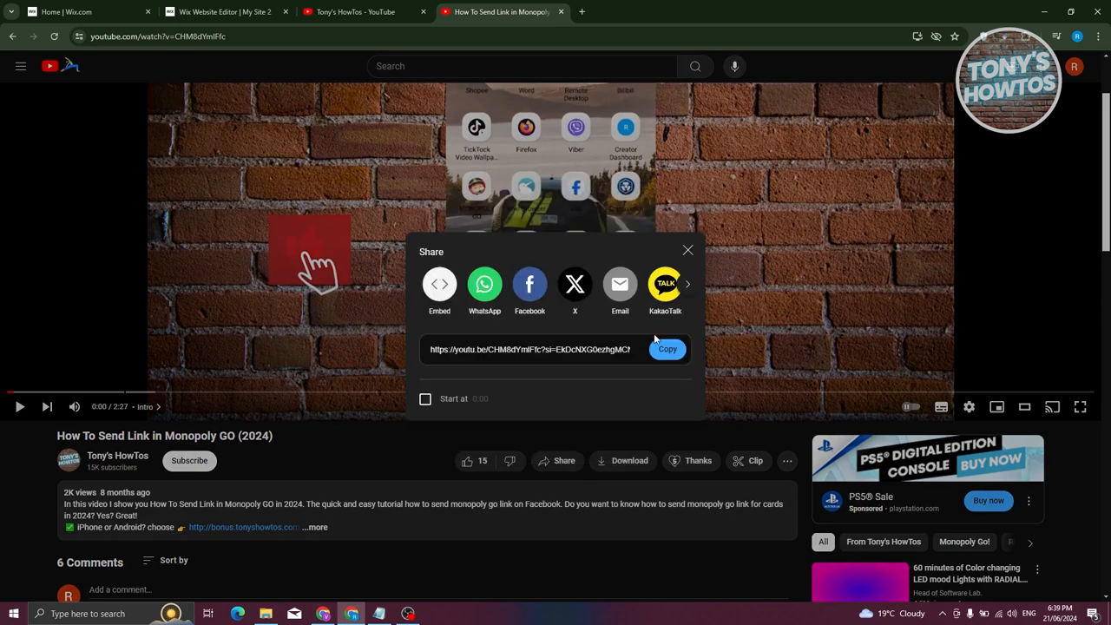
Copy the Monopoly GO video's share link and return to the Wix Editor
click(667, 349)
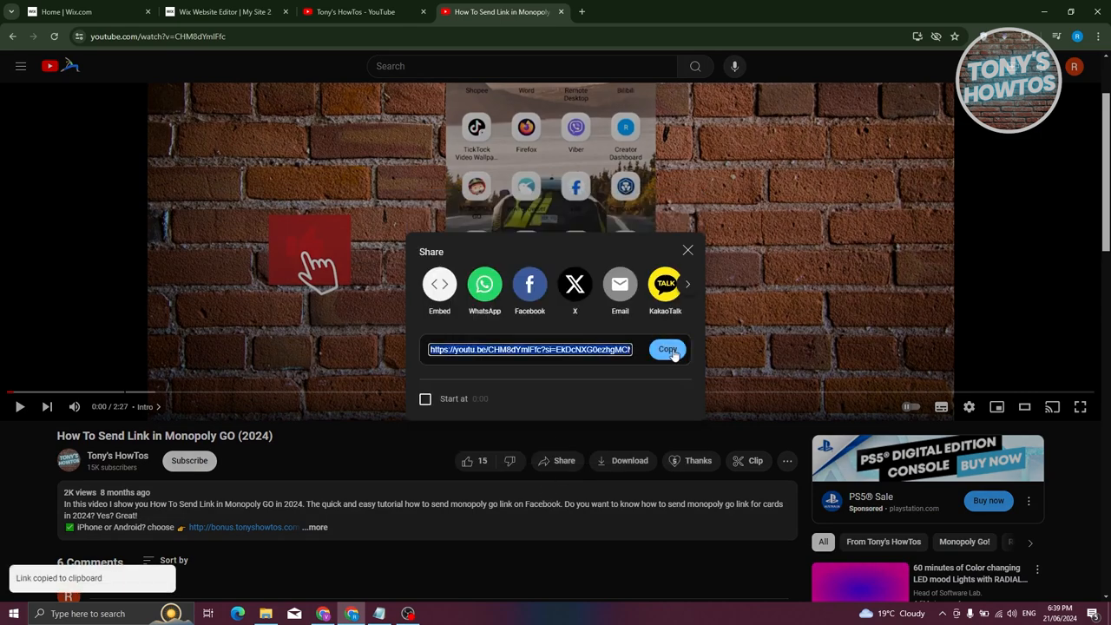
mouse_move(353, 462)
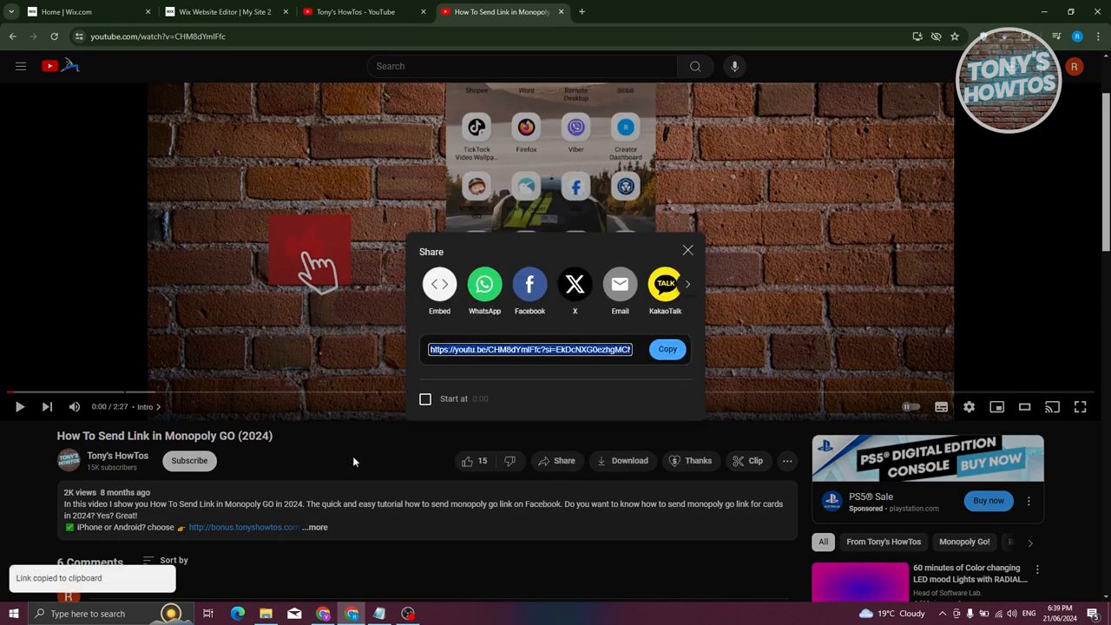
click(356, 11)
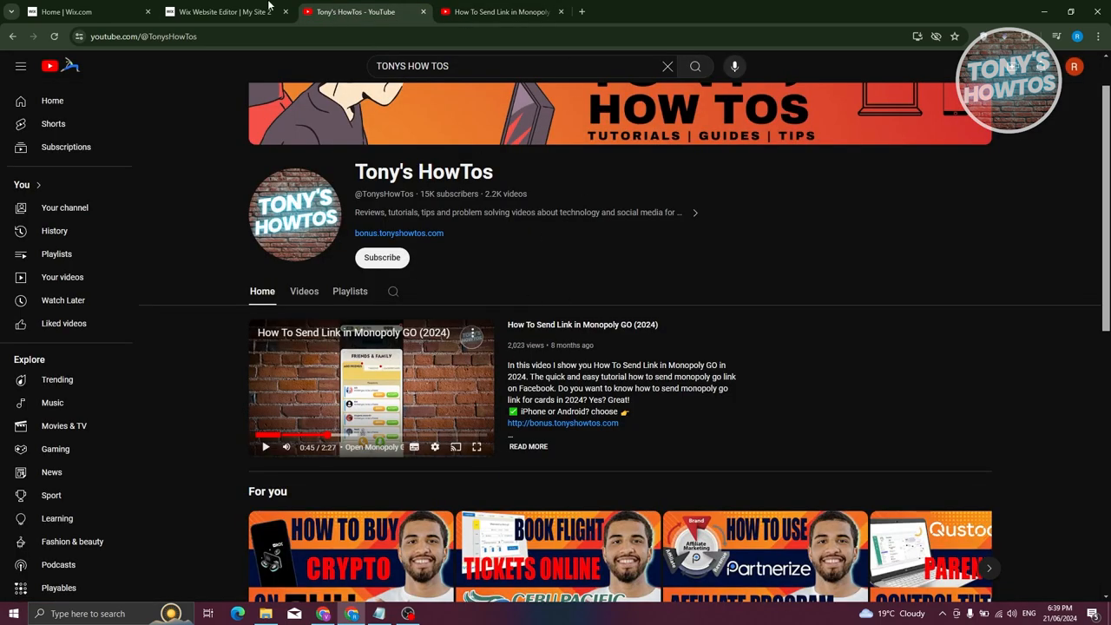
click(224, 11)
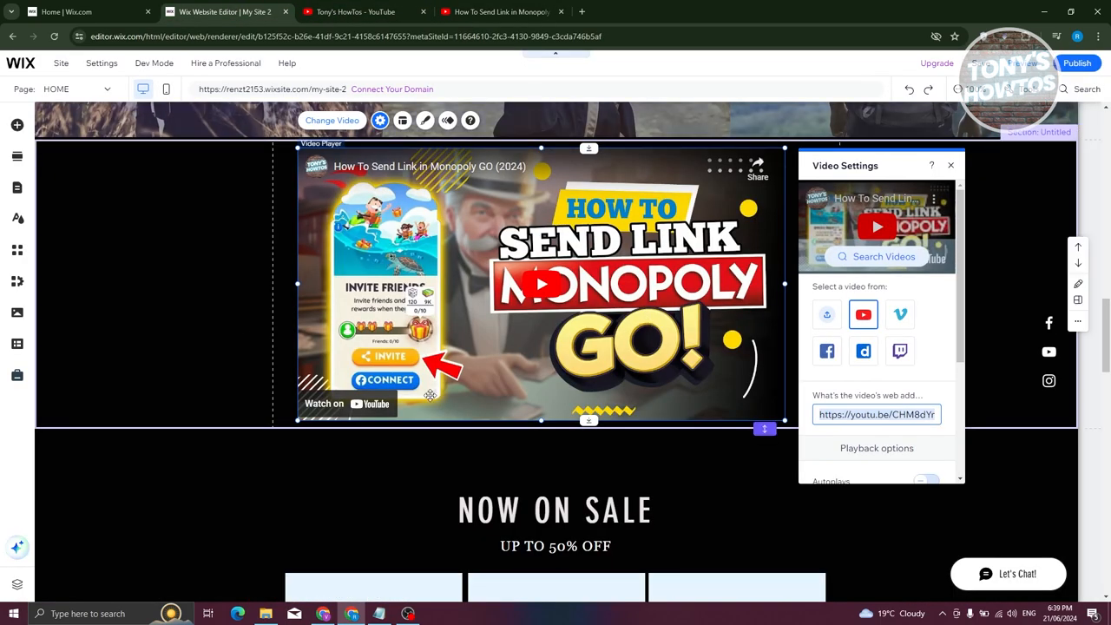
Keep autoplay and looping off in Video Settings and view the player's layout options
click(950, 165)
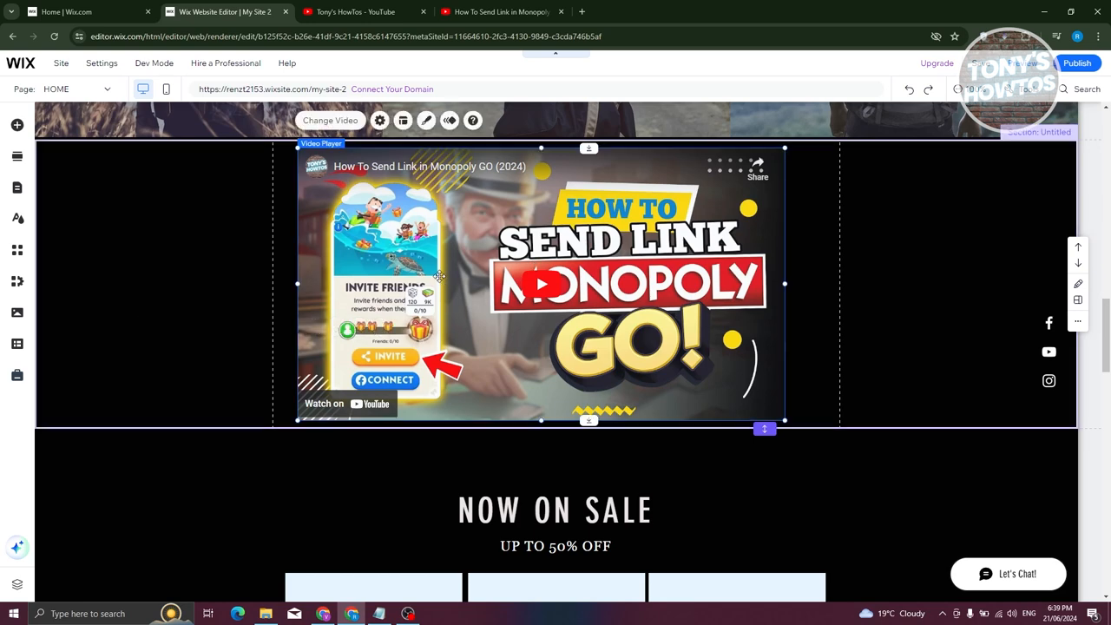
click(379, 120)
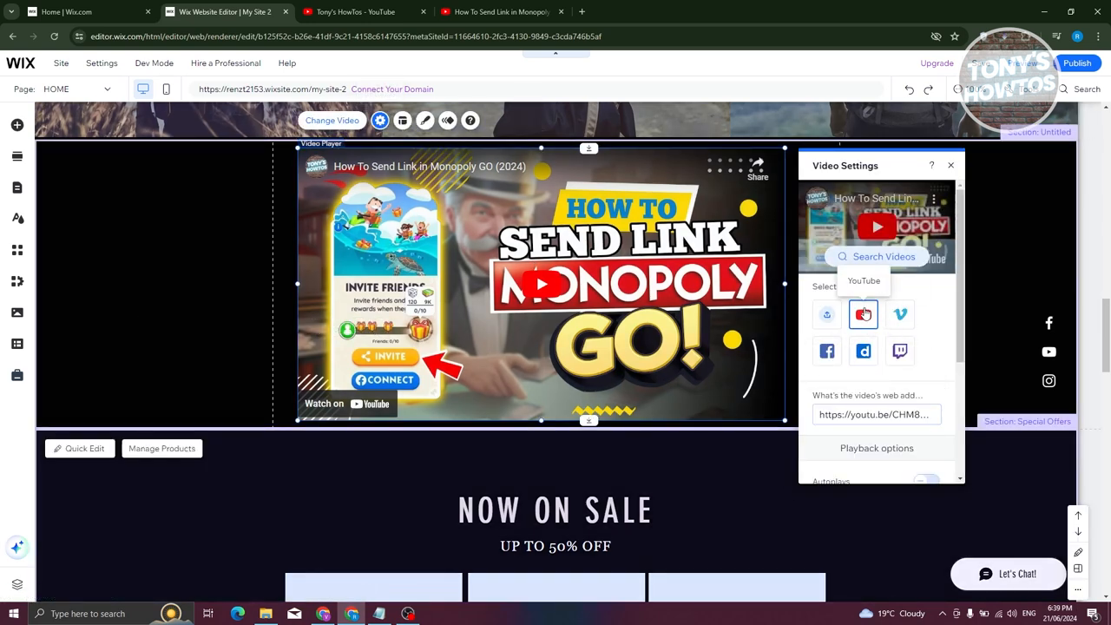
scroll(down, 3)
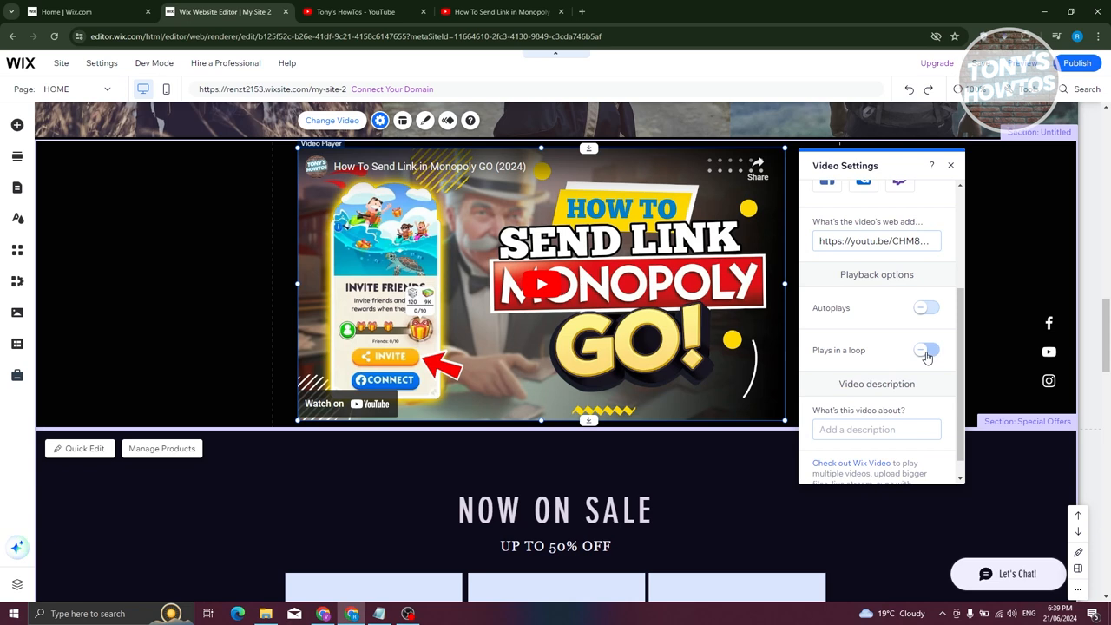
click(926, 350)
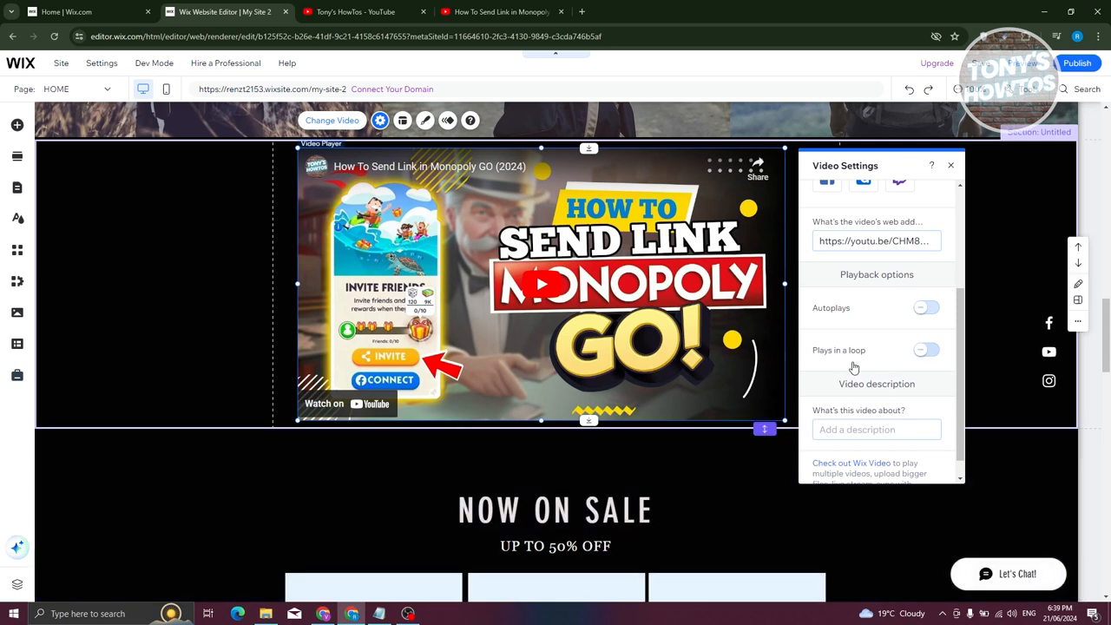
scroll(down, 3)
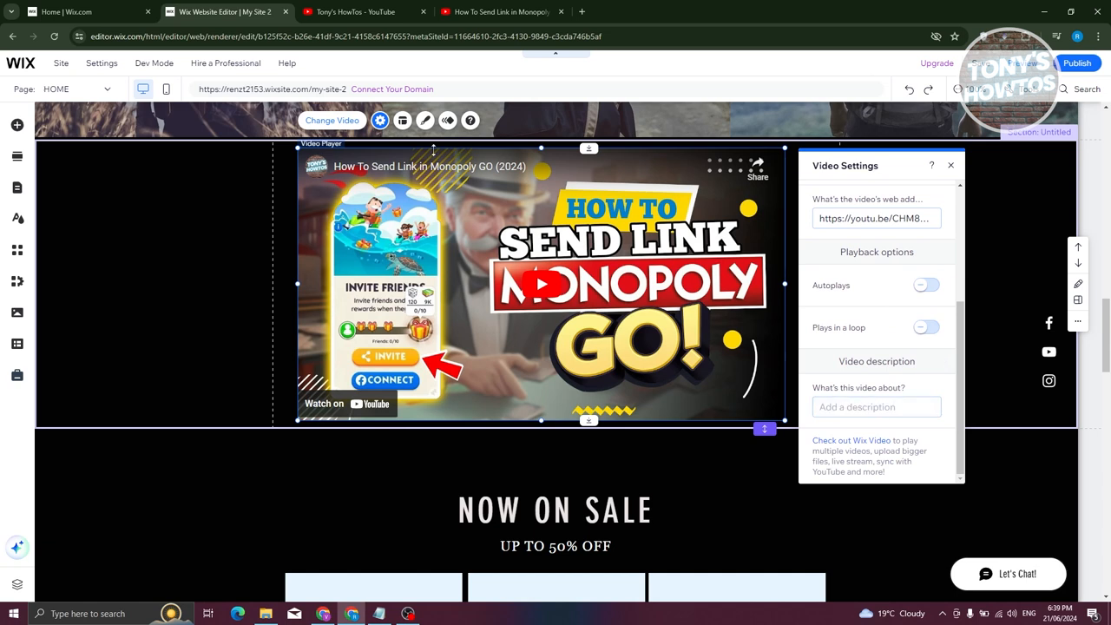
click(403, 120)
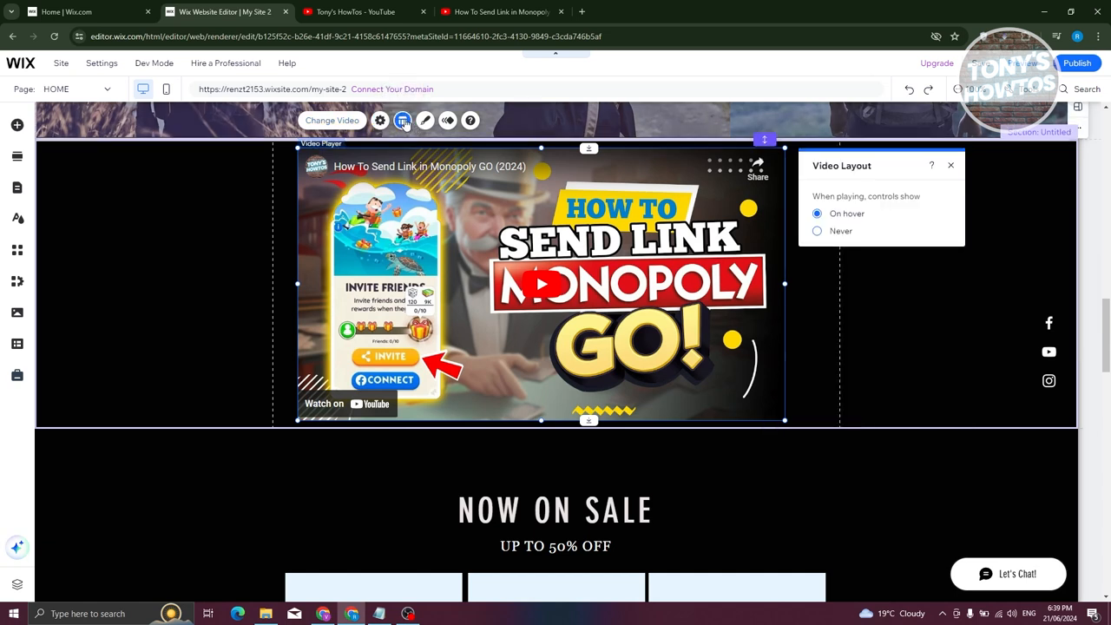
Apply the Shrink animation to the video player and save the site
click(425, 120)
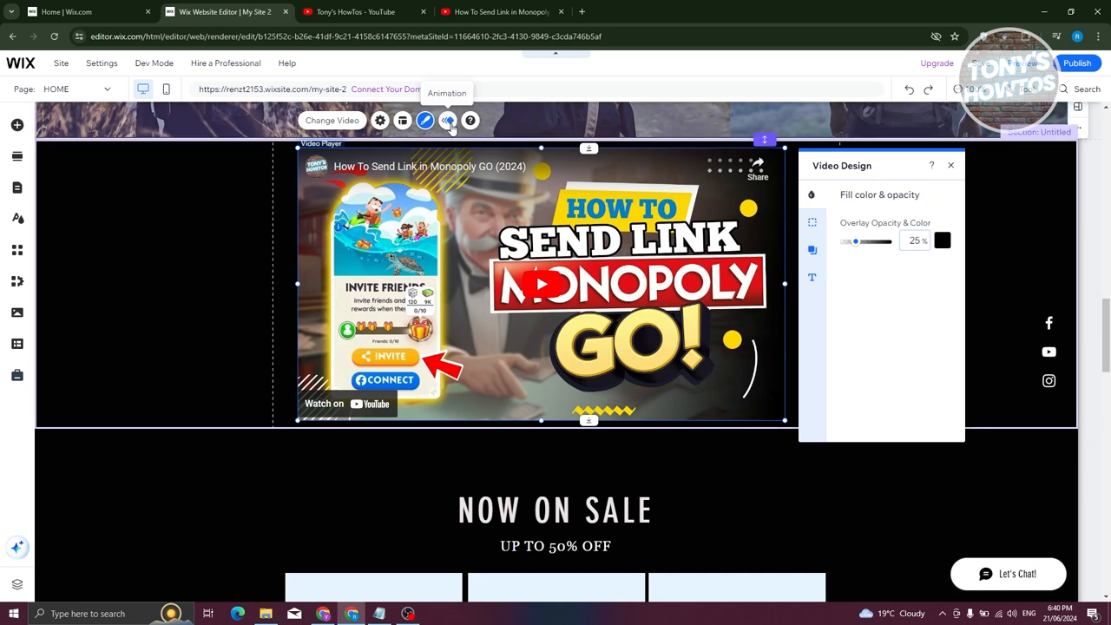
click(447, 120)
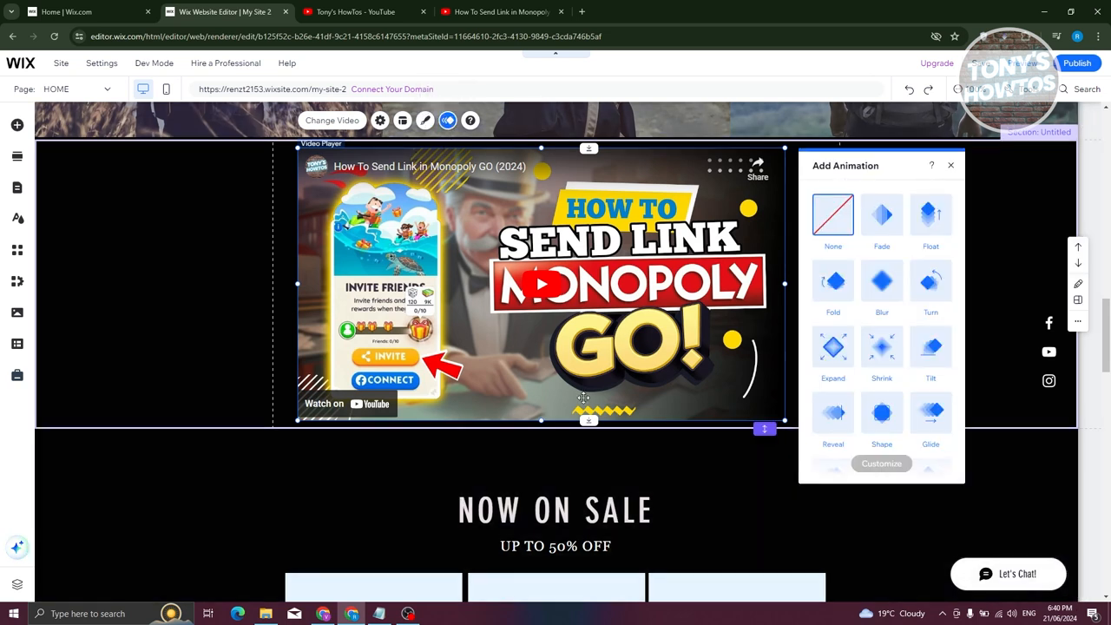
mouse_move(353, 137)
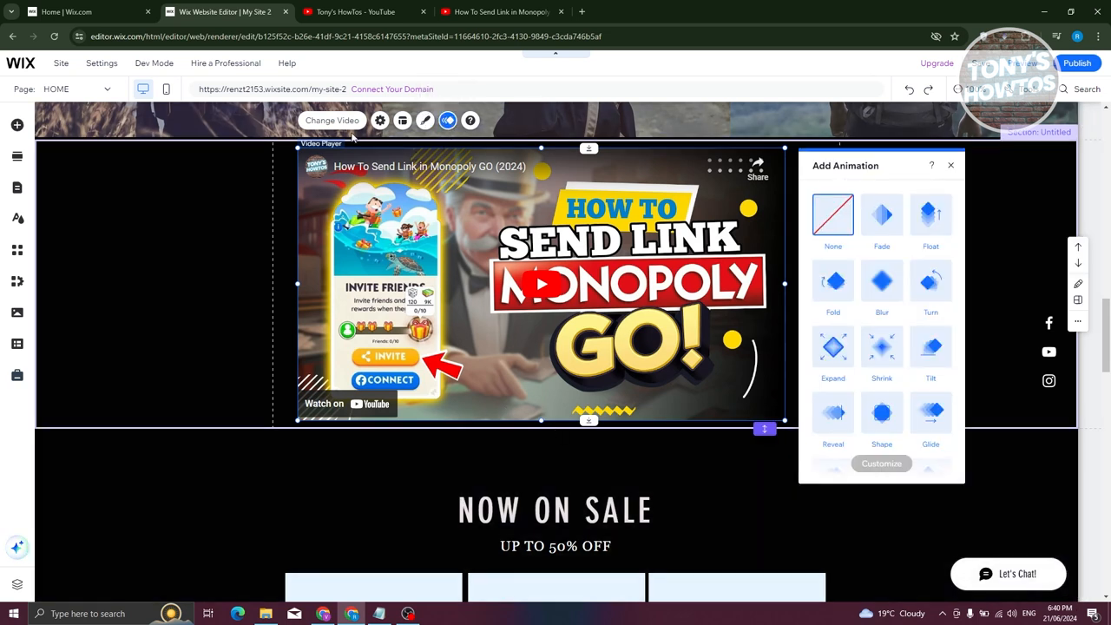
click(881, 347)
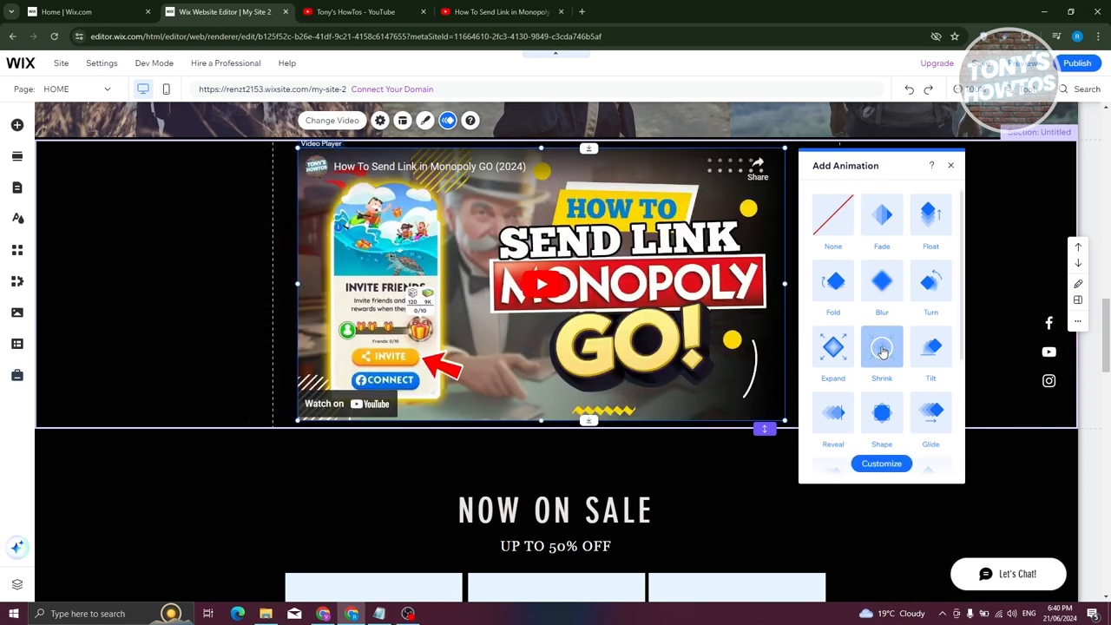
click(880, 347)
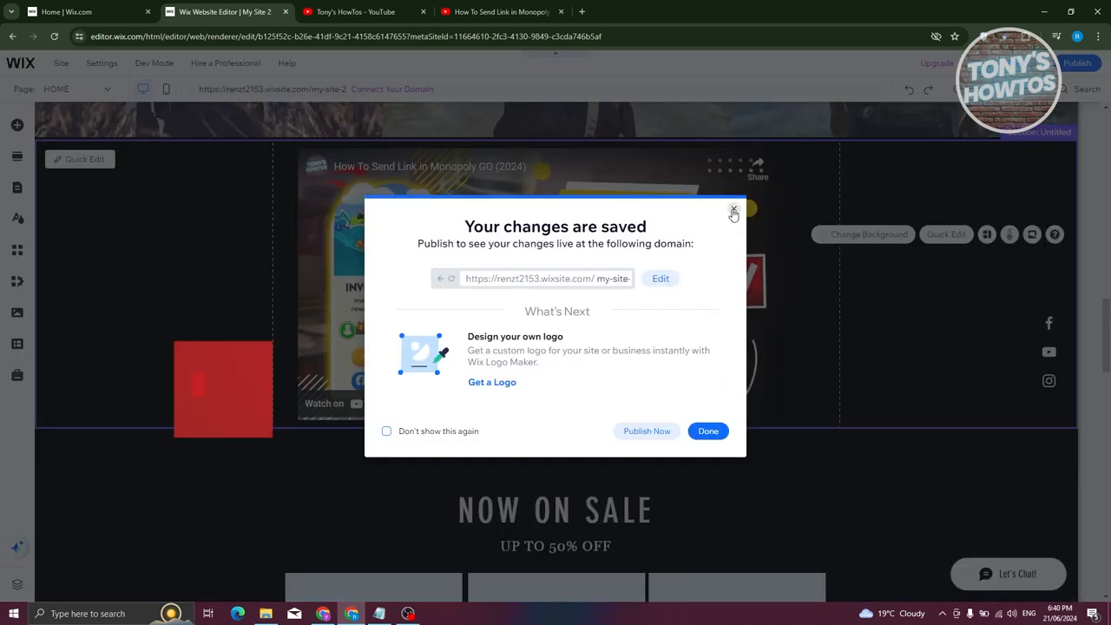
click(733, 211)
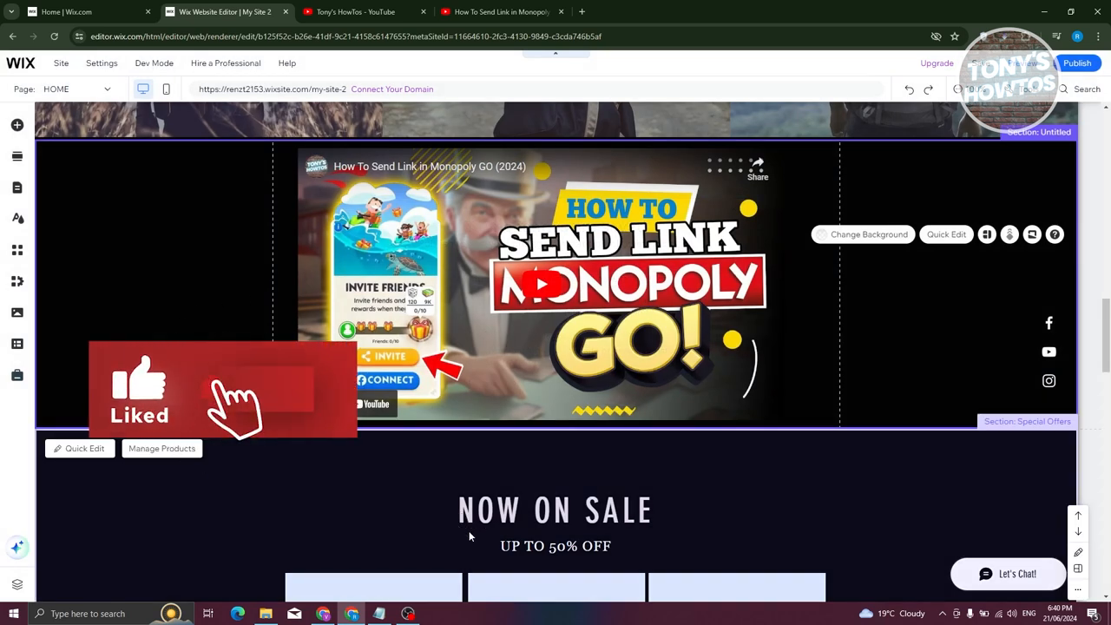